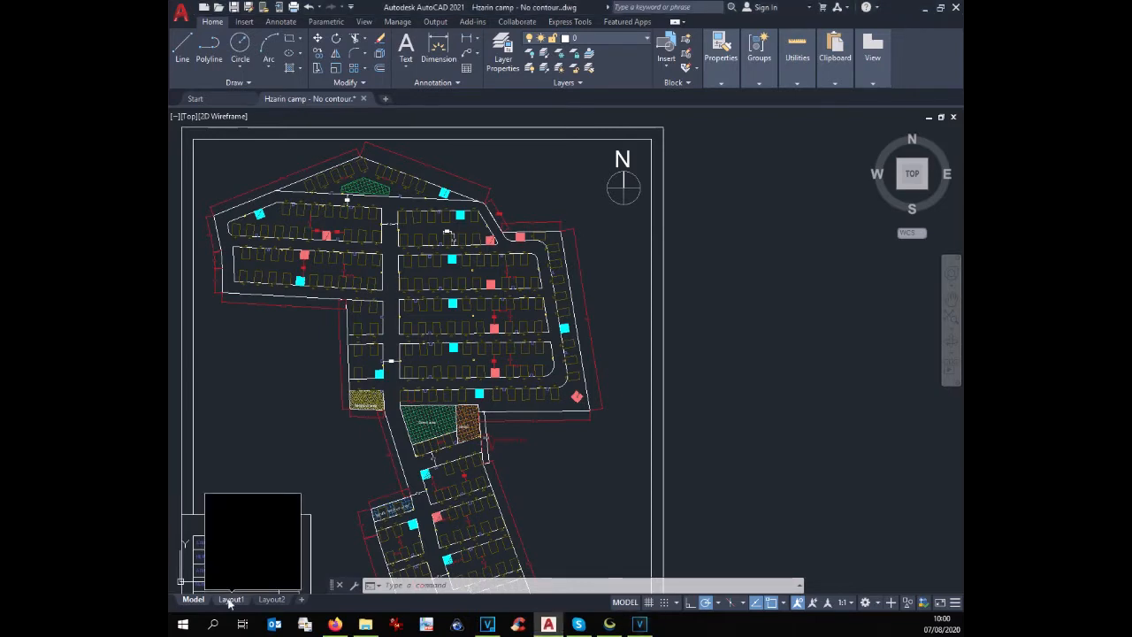
Load the Hzarin camp - IYD.kmz boundary file as a map layer
click(272, 599)
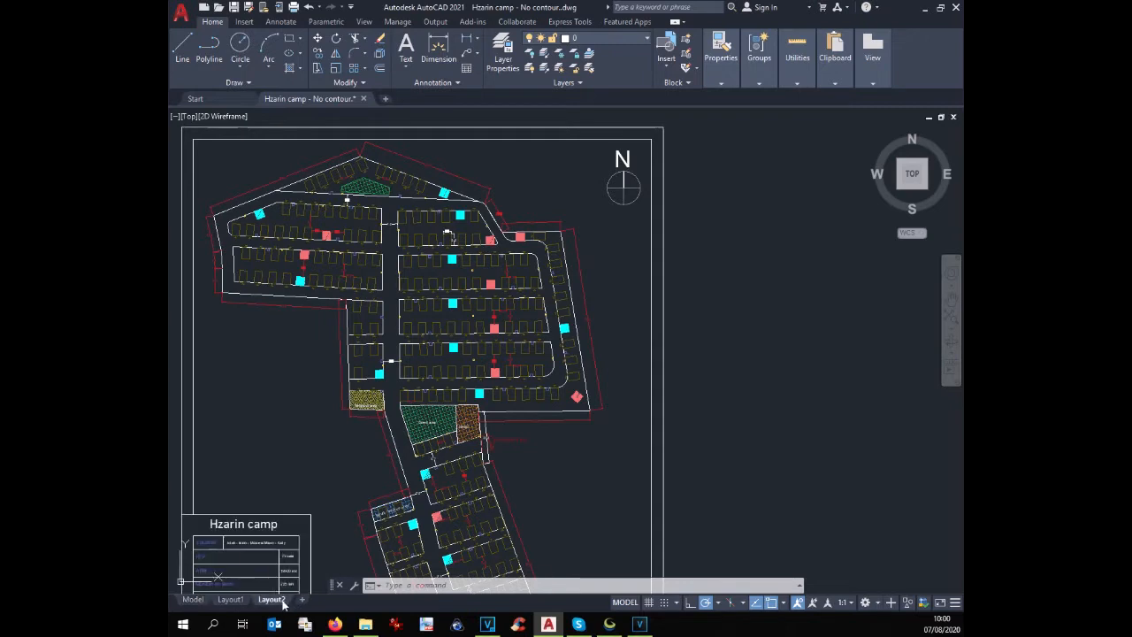
click(271, 599)
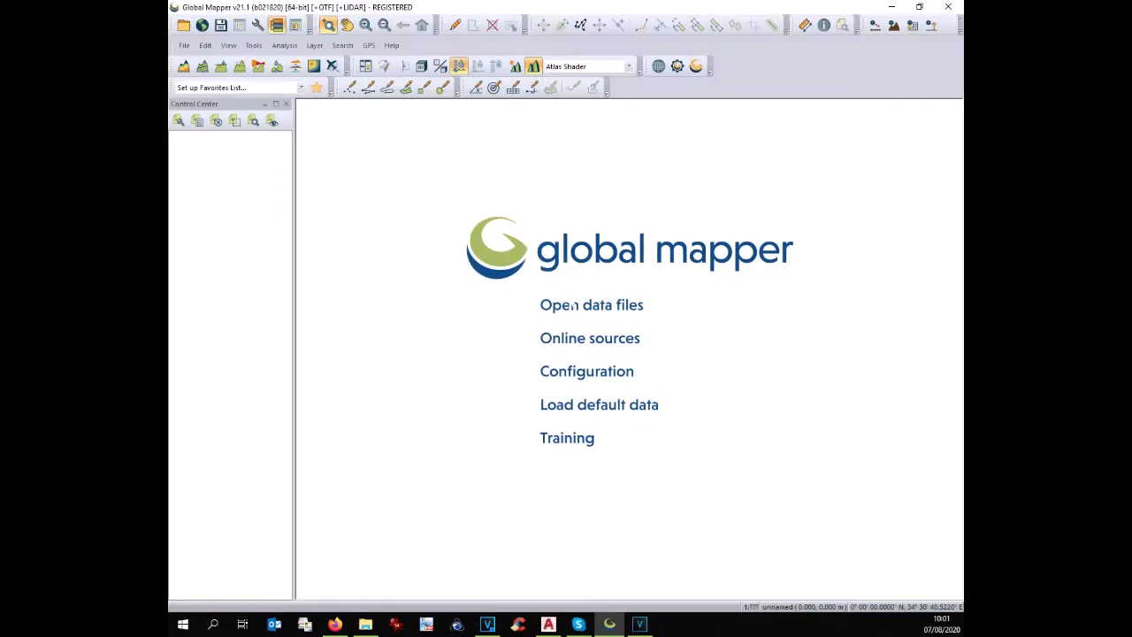
click(590, 304)
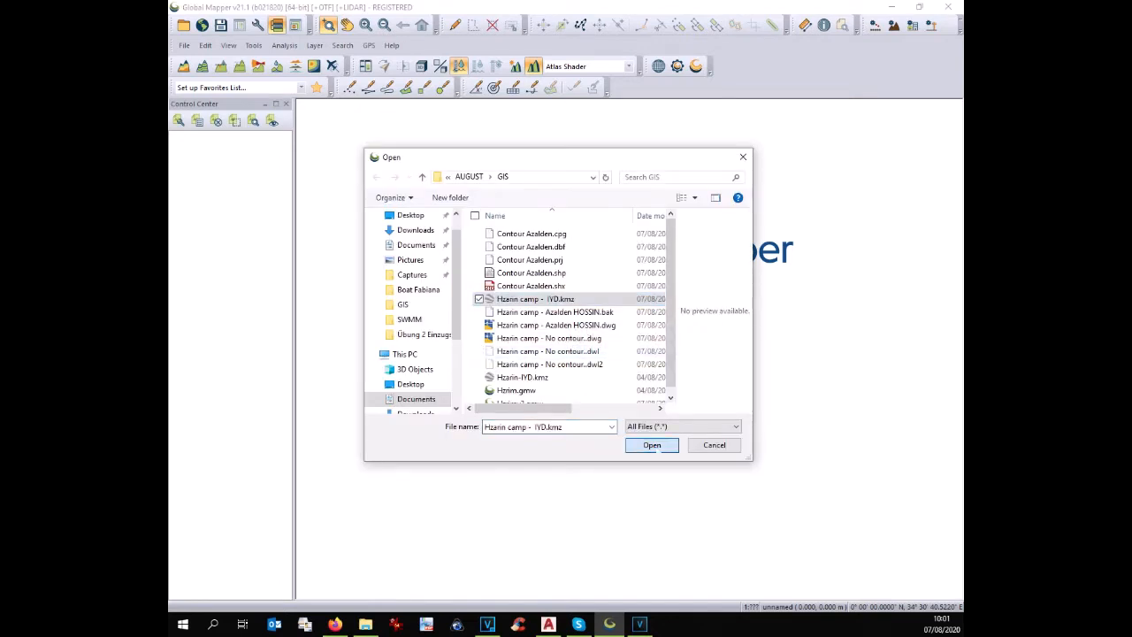
click(652, 444)
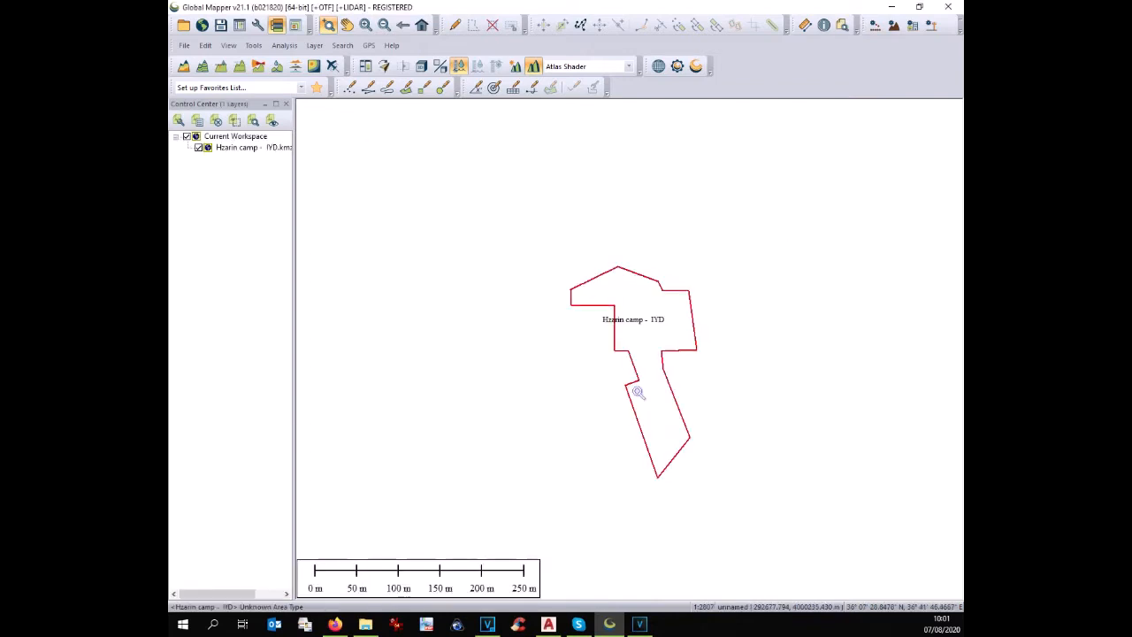
mouse_move(568, 387)
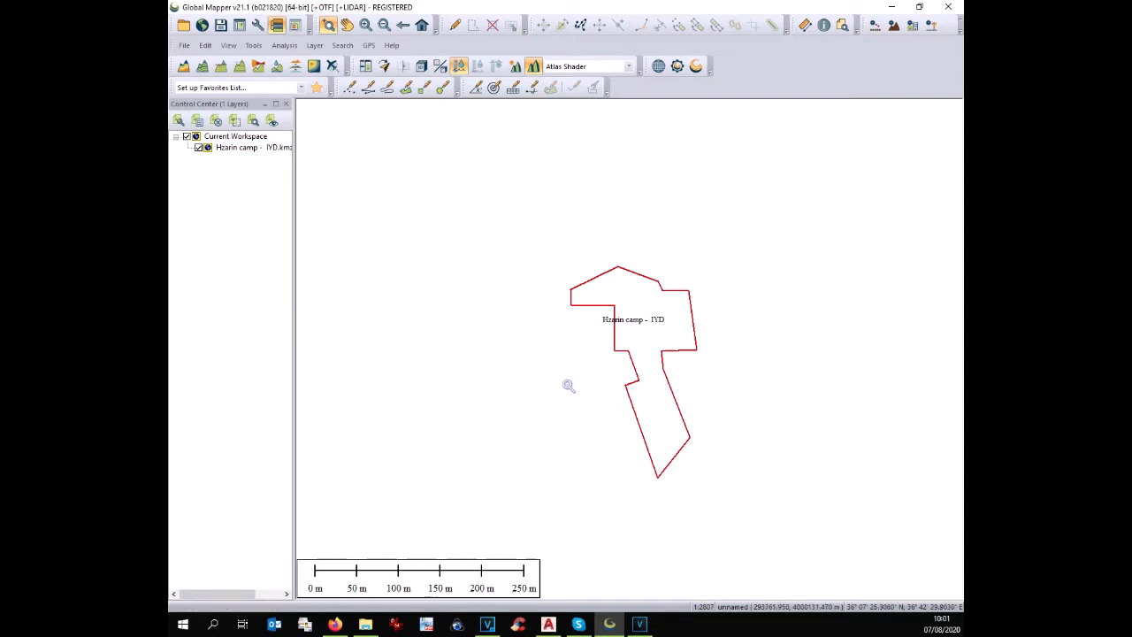
mouse_move(664, 251)
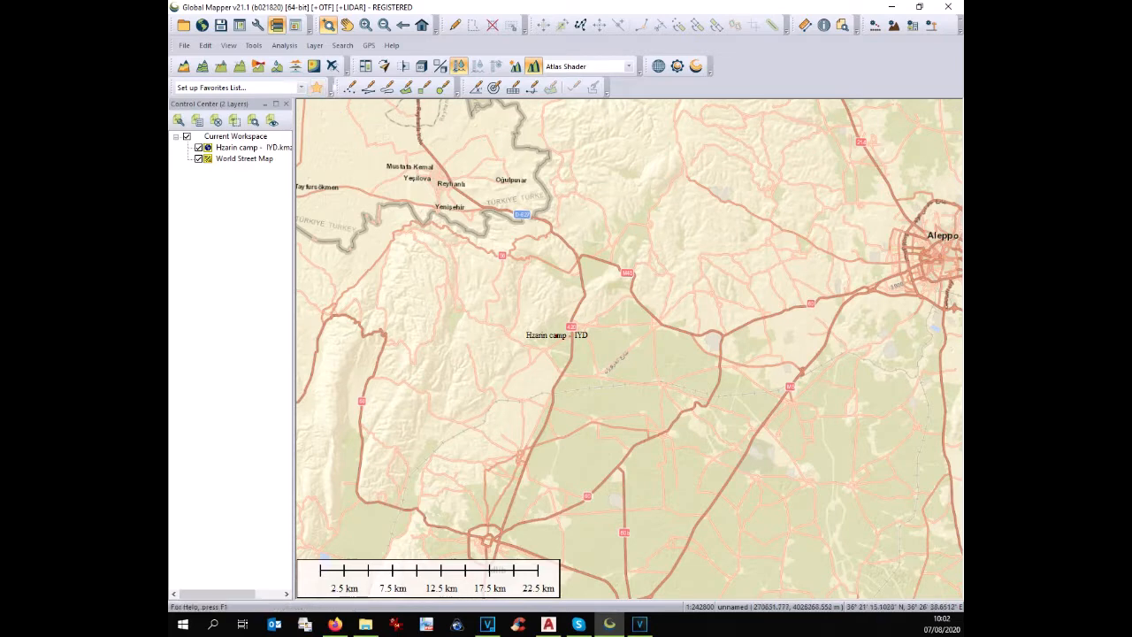
mouse_move(276, 65)
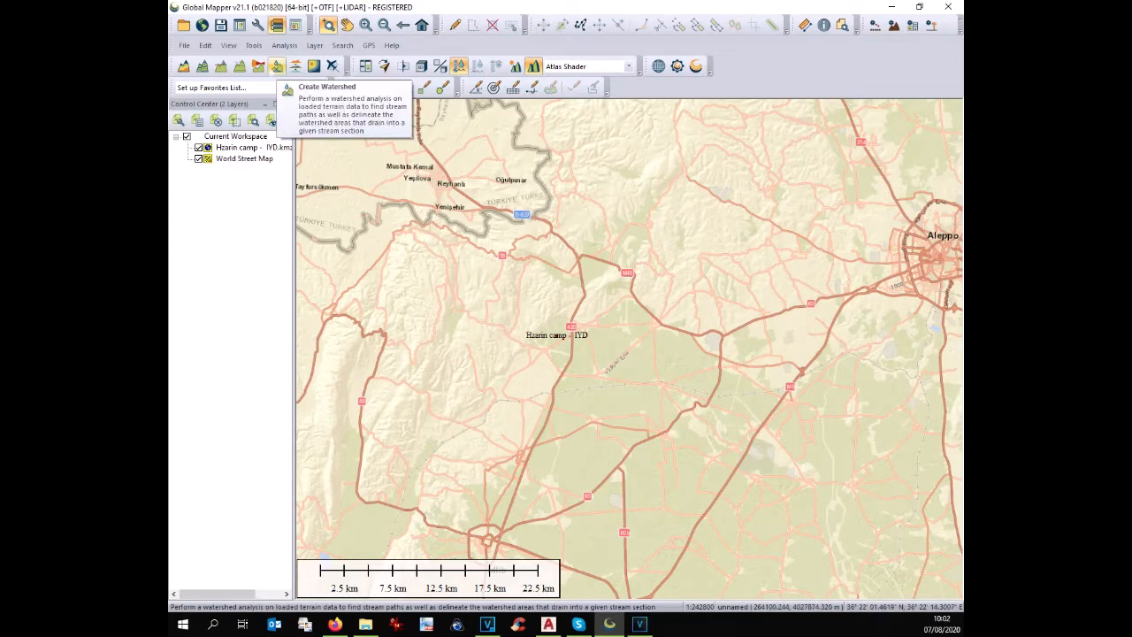
Bring up the Tools menu to reach the layer controls for the basemap
click(253, 45)
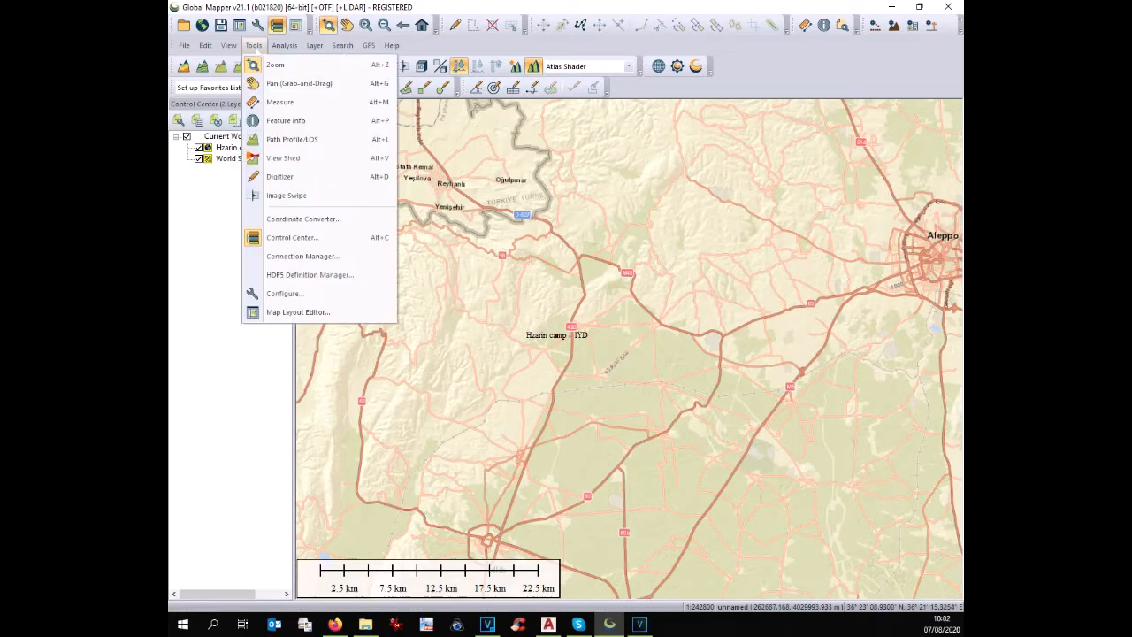
mouse_move(284, 293)
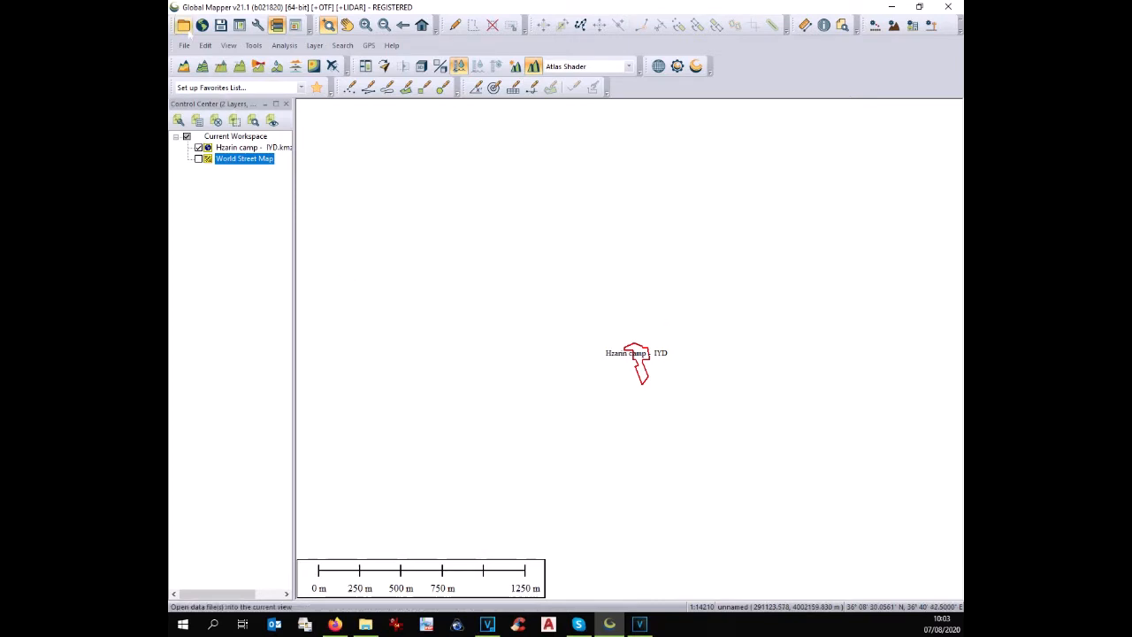
Load Hzarin camp - No contour..dwg, reaching the Unknown Projection prompt
click(183, 25)
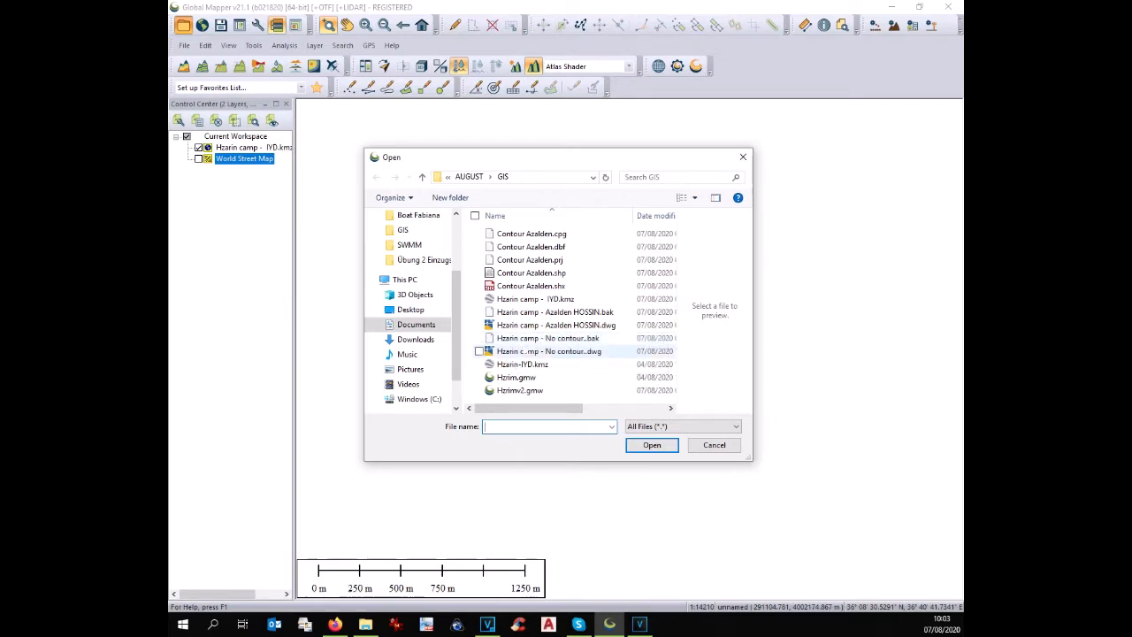
click(548, 351)
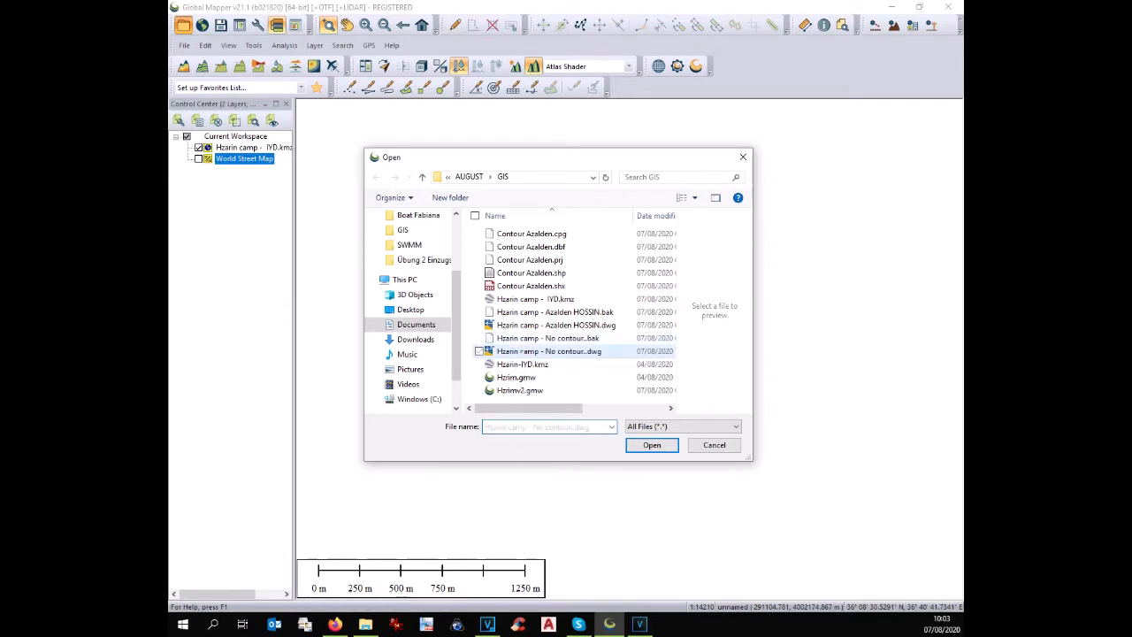
click(652, 445)
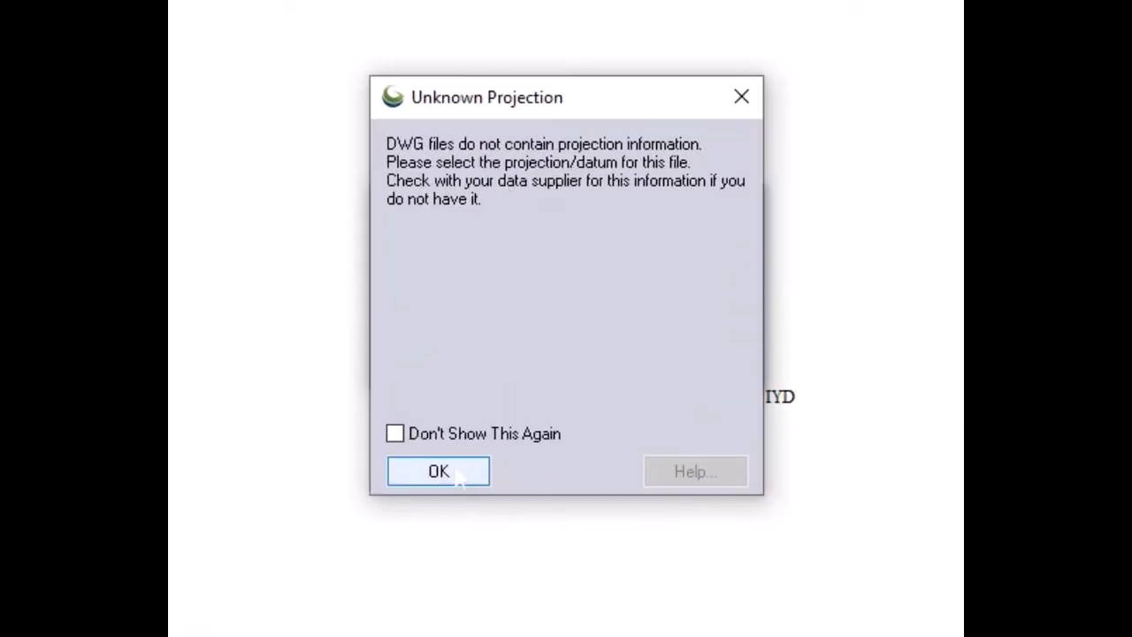
Accept the warning and assign the DWG a UTM zone 37, WGS84, metres projection
click(438, 471)
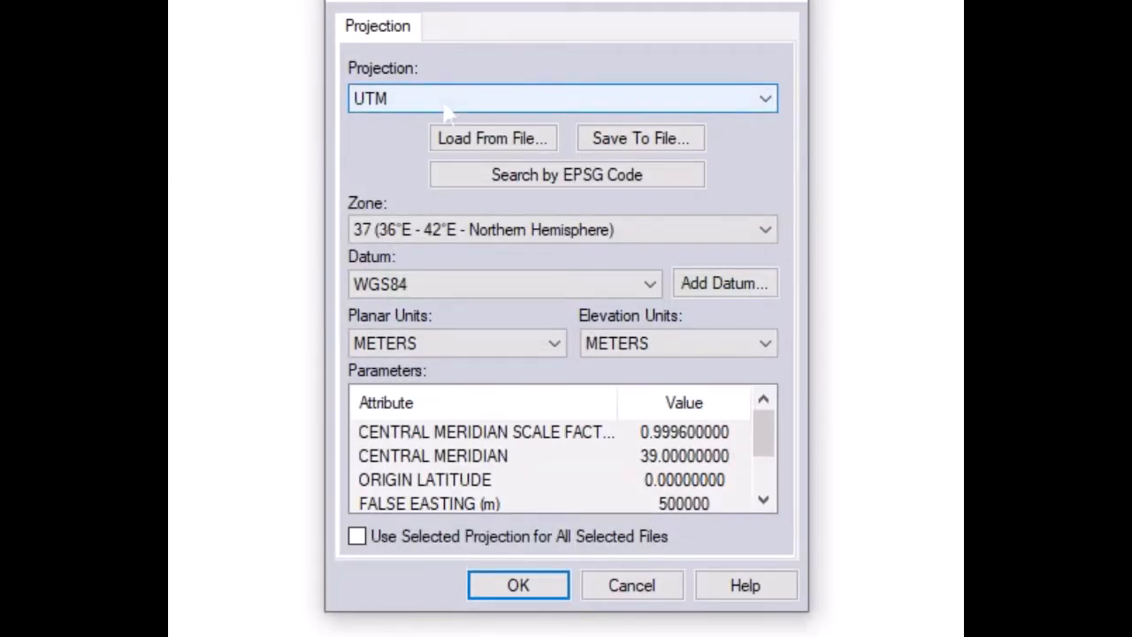
click(517, 584)
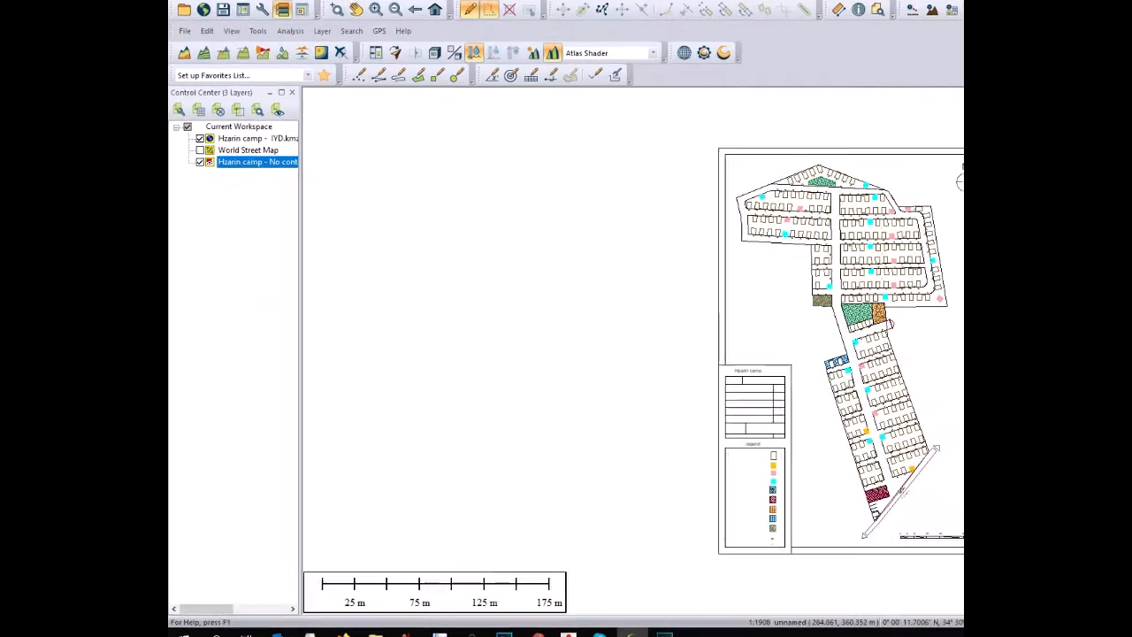
Select all features of the camp DWG layer with the Digitizer tool
right_click(258, 162)
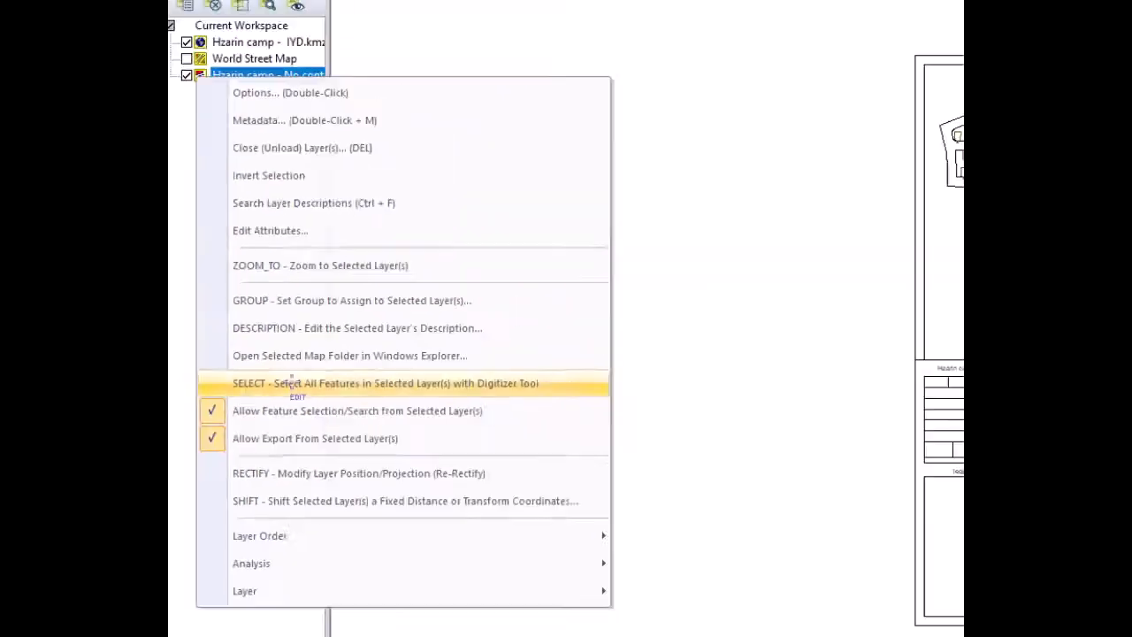
click(384, 383)
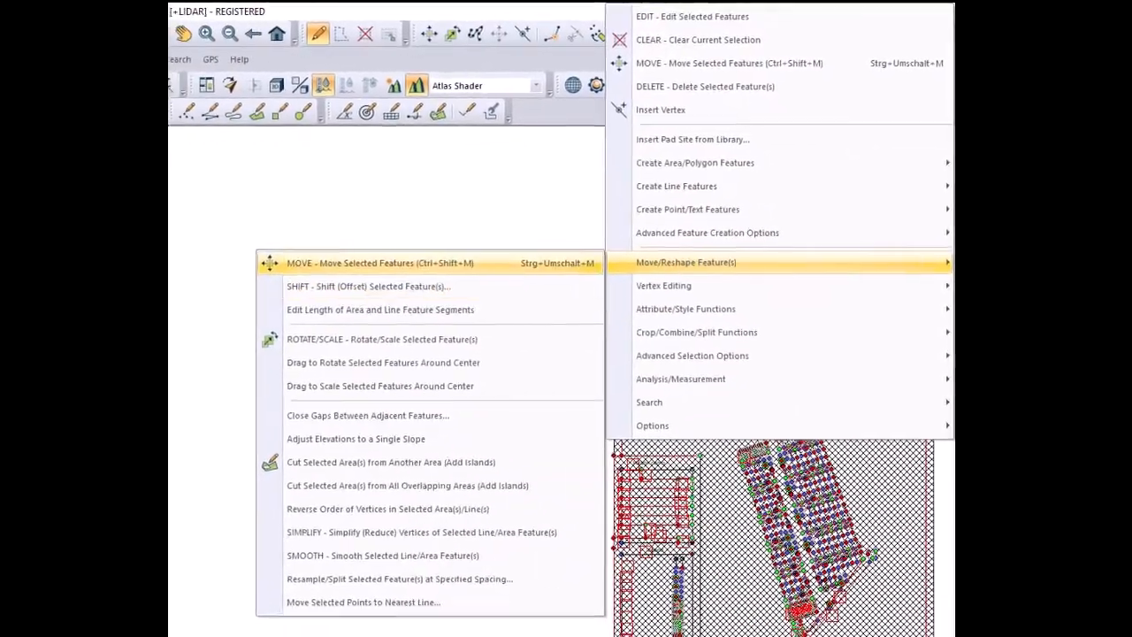
Move the 3,015 selected drawing features next to the Hzarin camp boundary
click(380, 263)
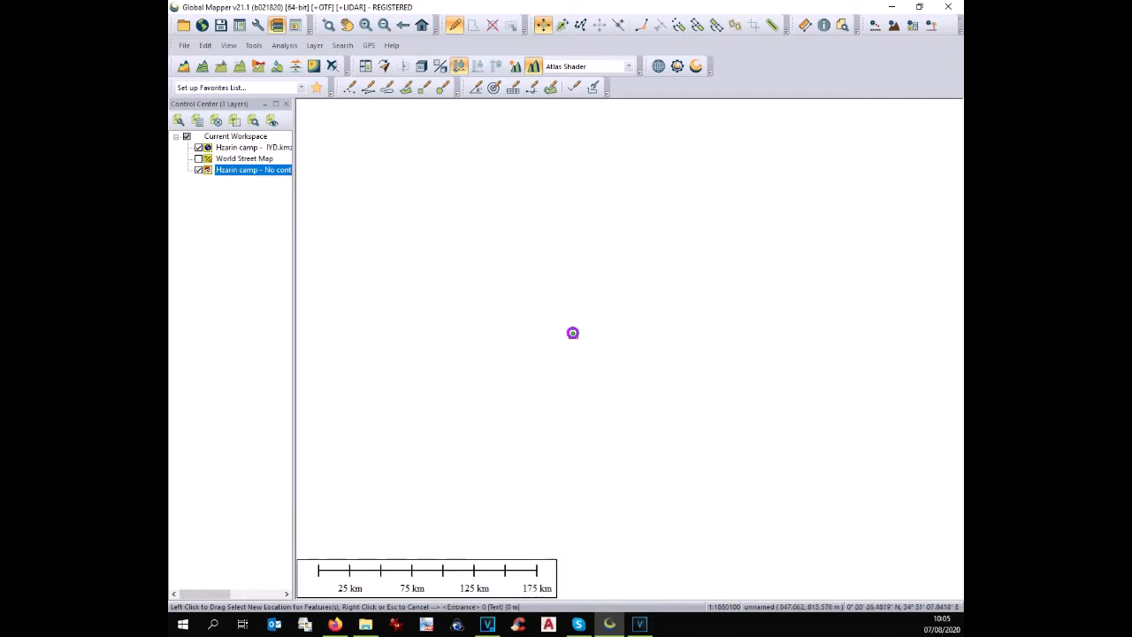
scroll(down, 3)
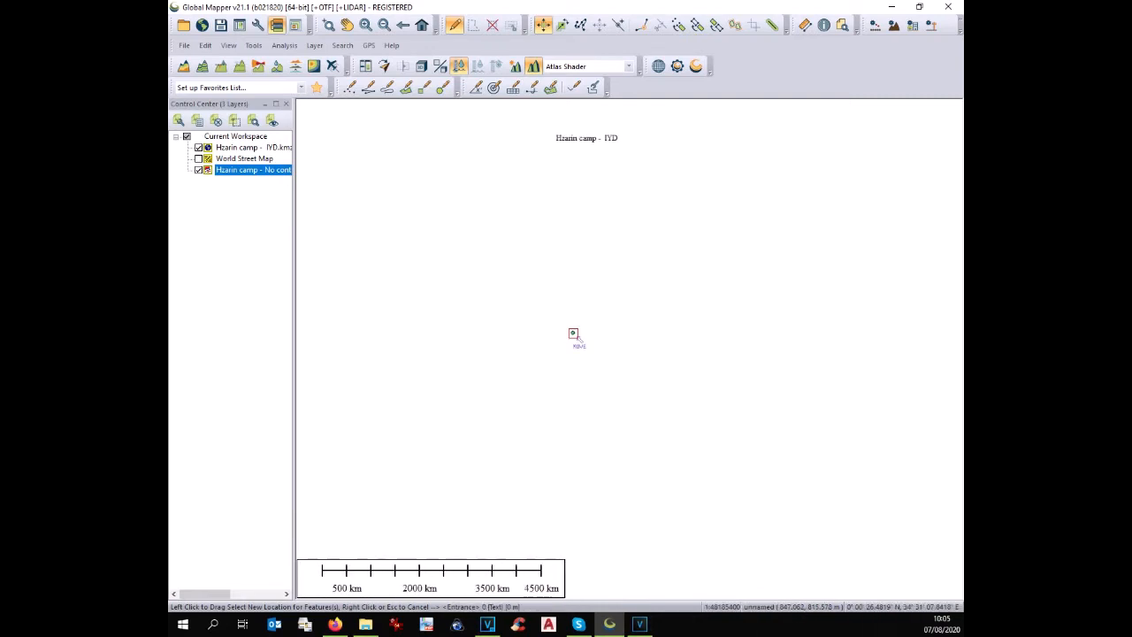
mouse_move(604, 327)
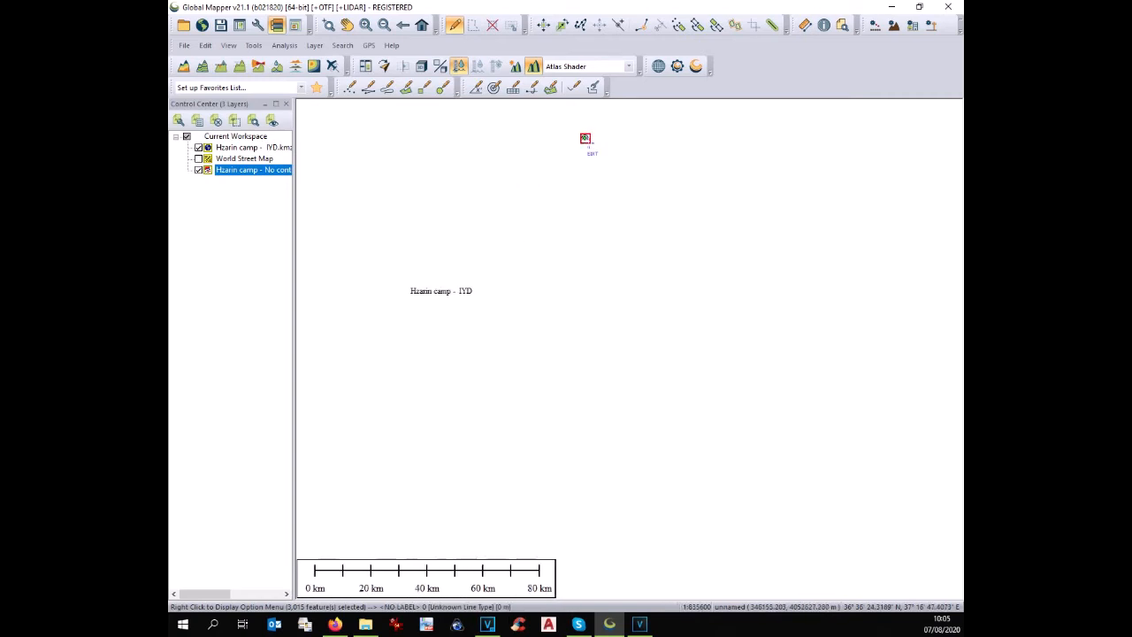
right_click(252, 169)
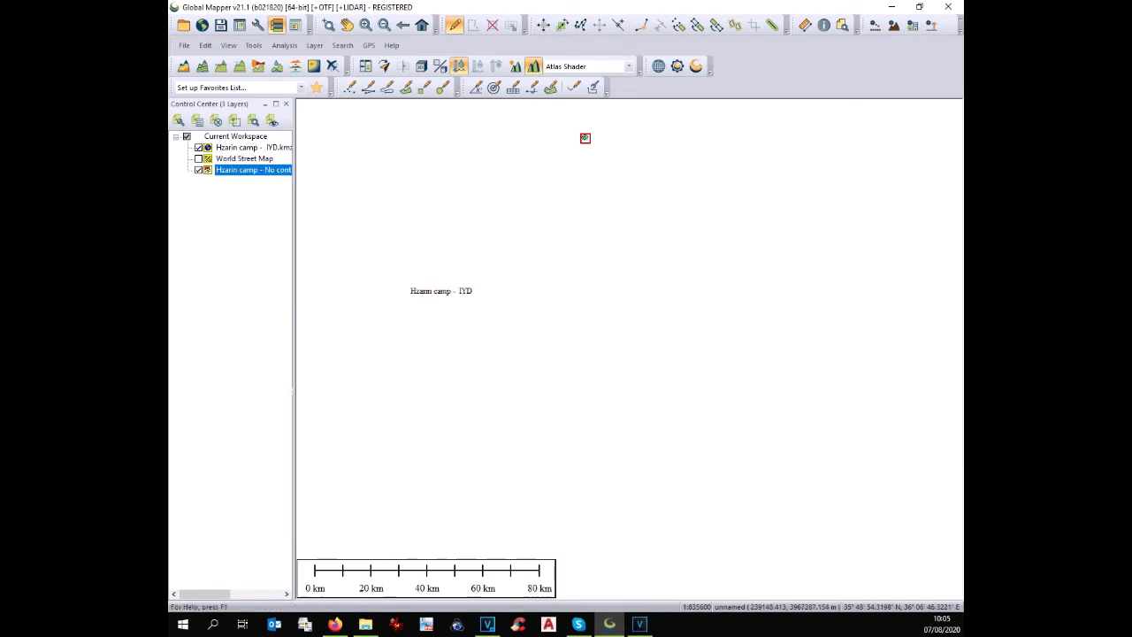
right_click(584, 137)
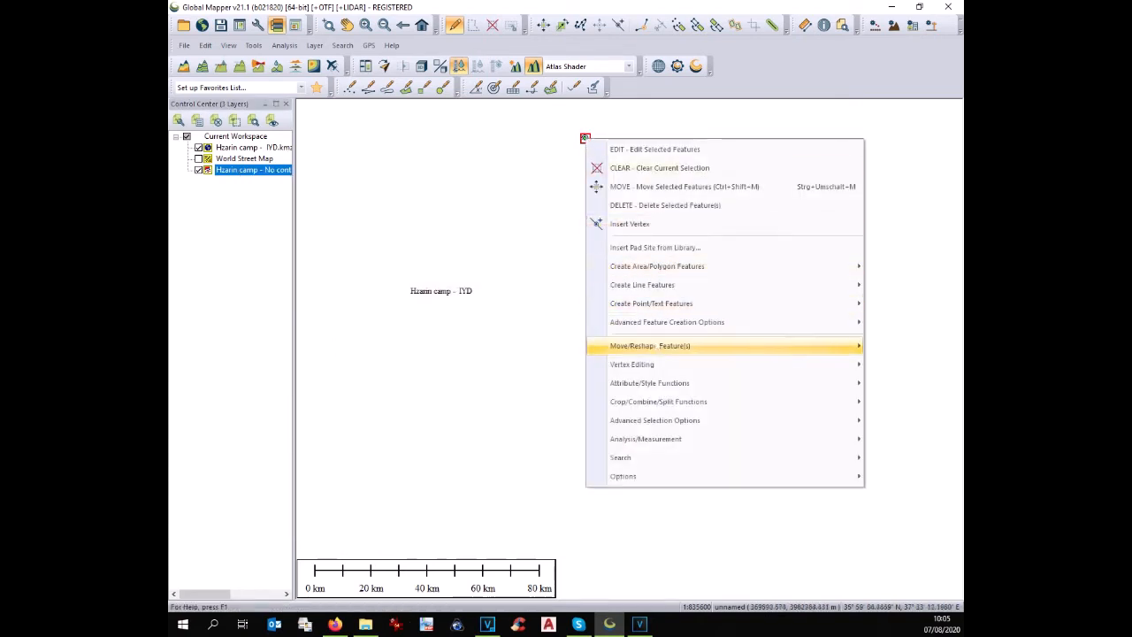
mouse_move(650, 346)
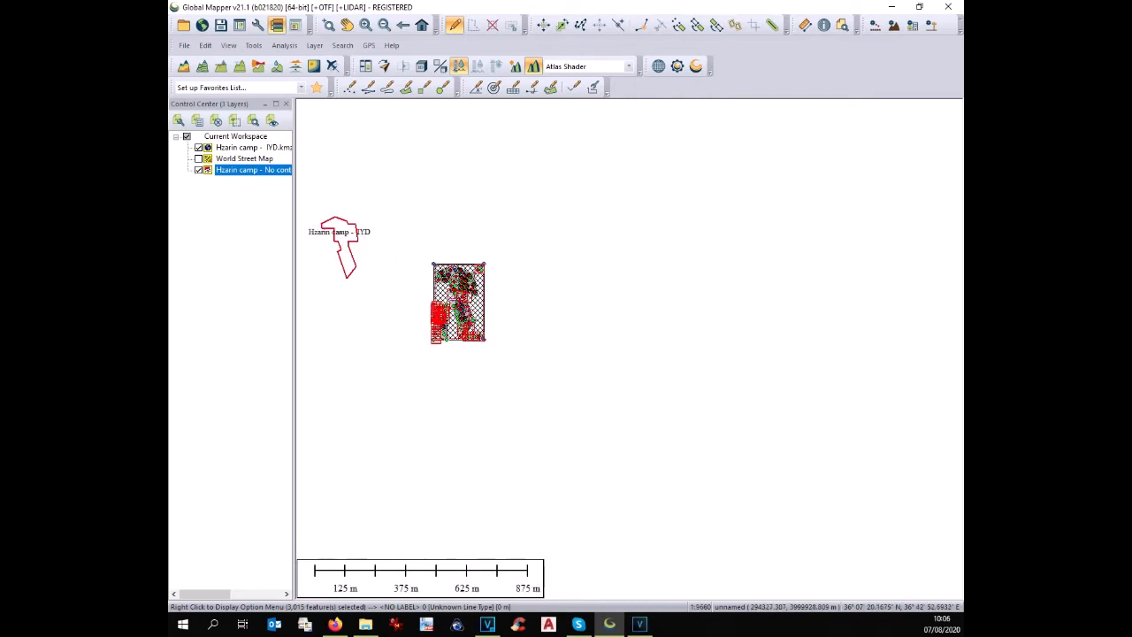
Move the drawing onto the boundary outline and start an online imagery download
right_click(457, 302)
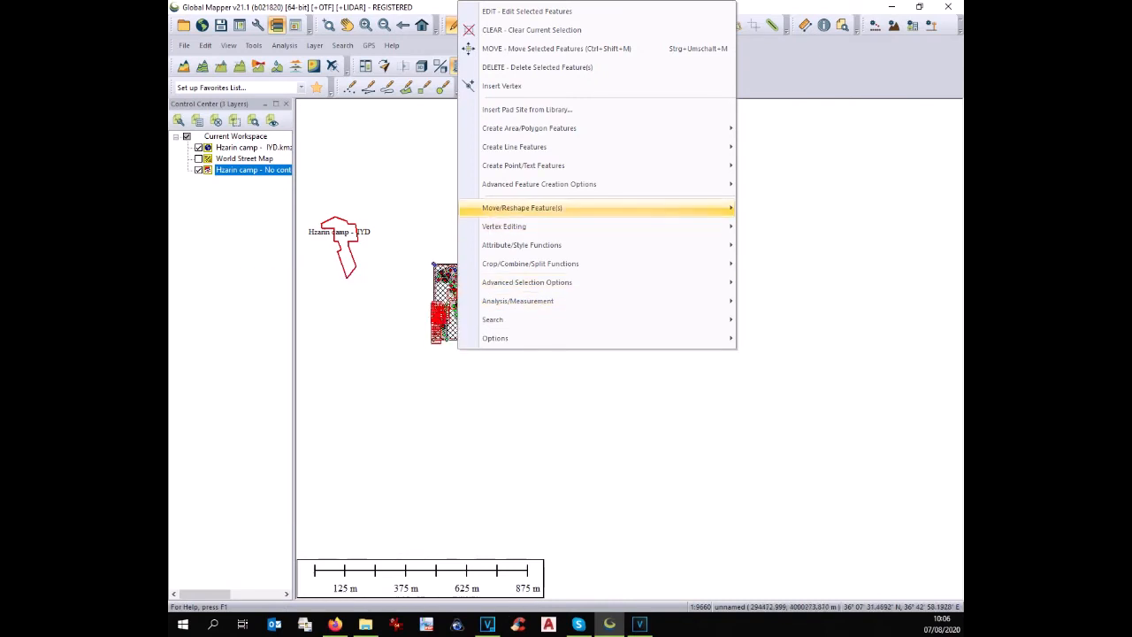
click(522, 207)
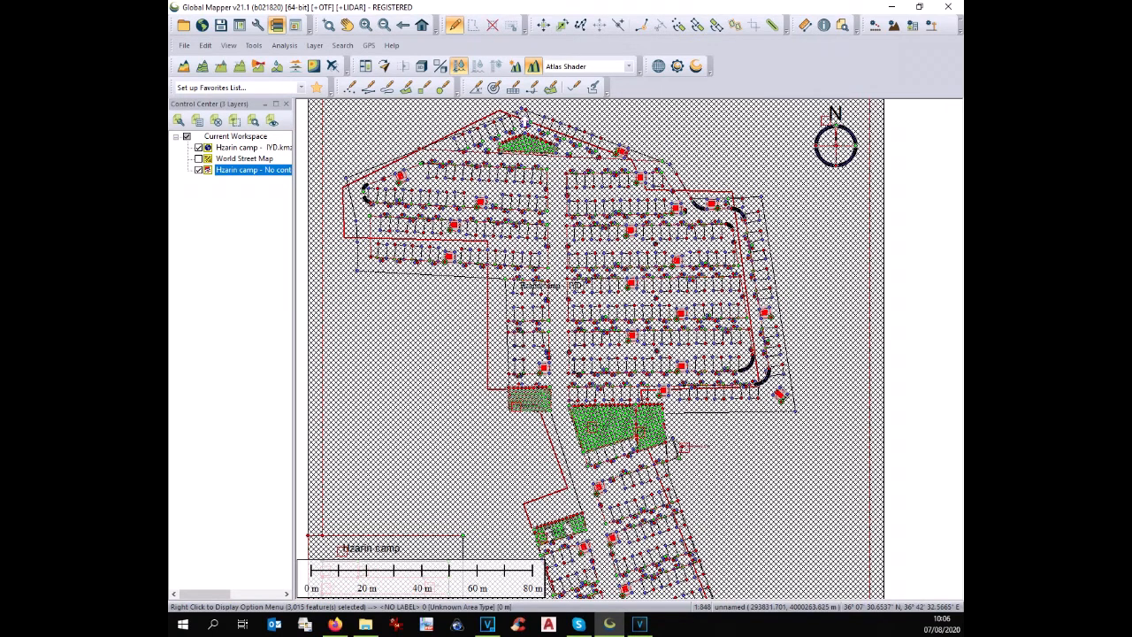
right_click(528, 203)
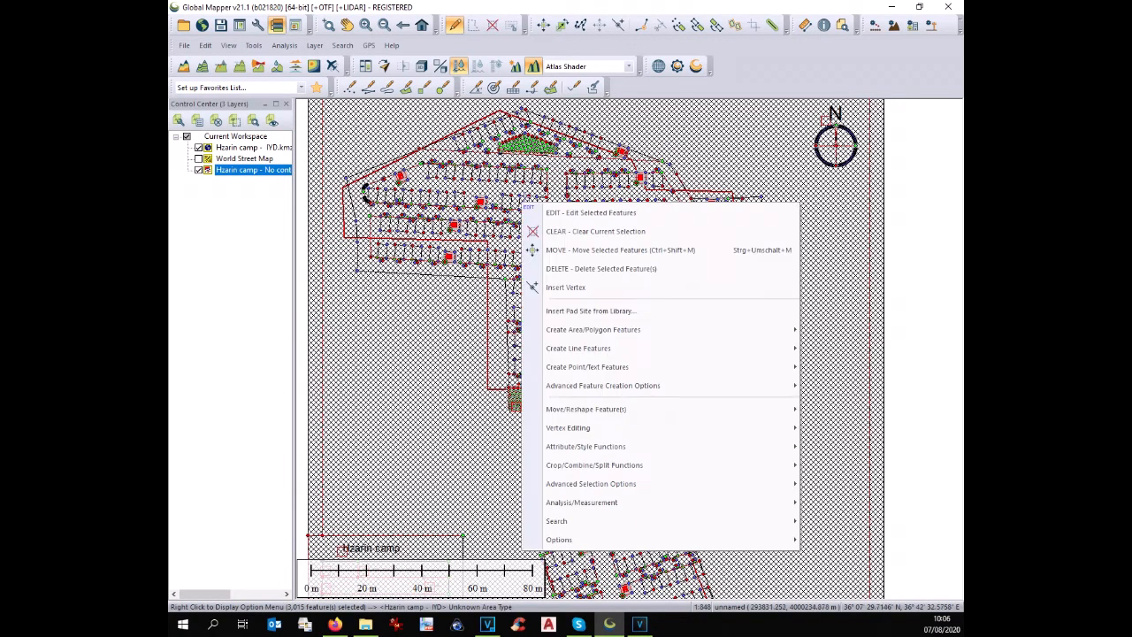
click(585, 409)
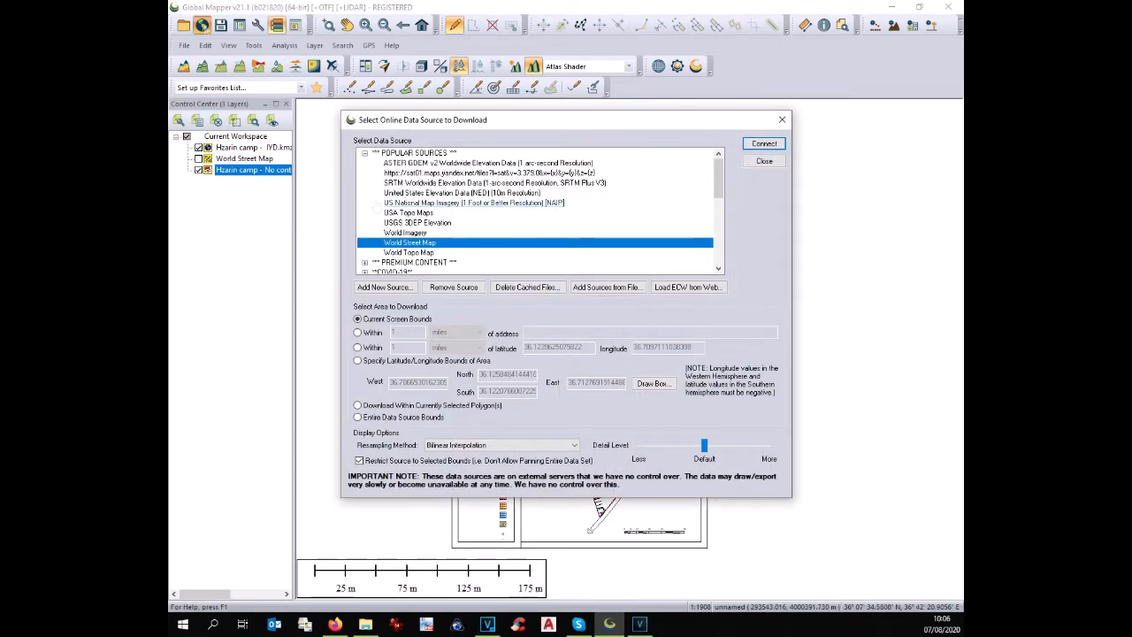
Connect to the World Imagery source as a basemap under the camp plan
click(404, 232)
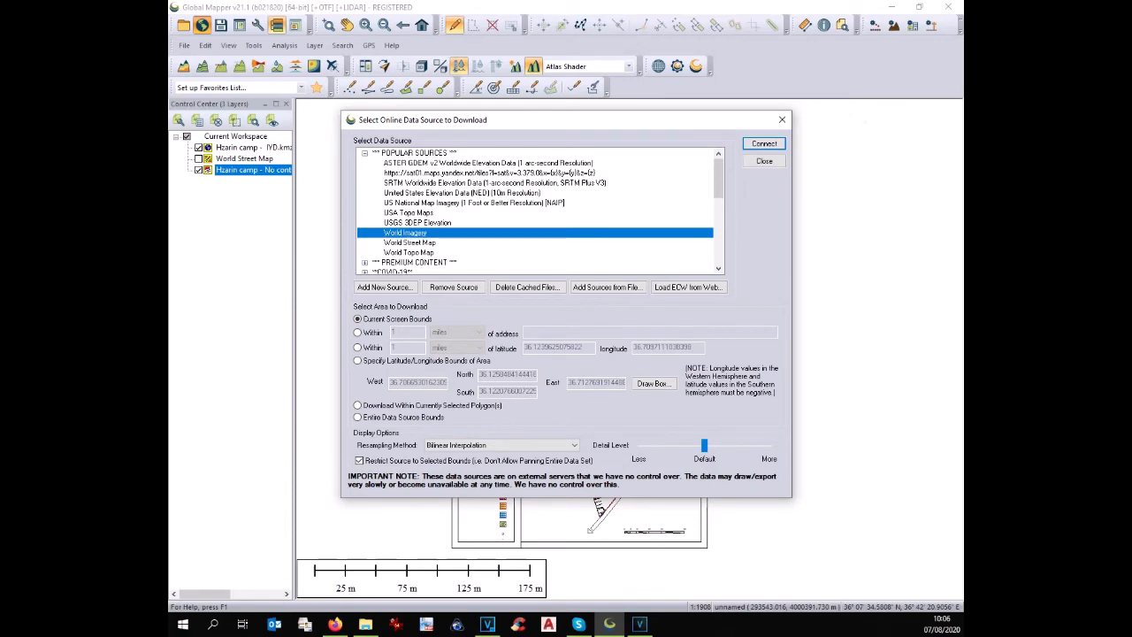
click(762, 143)
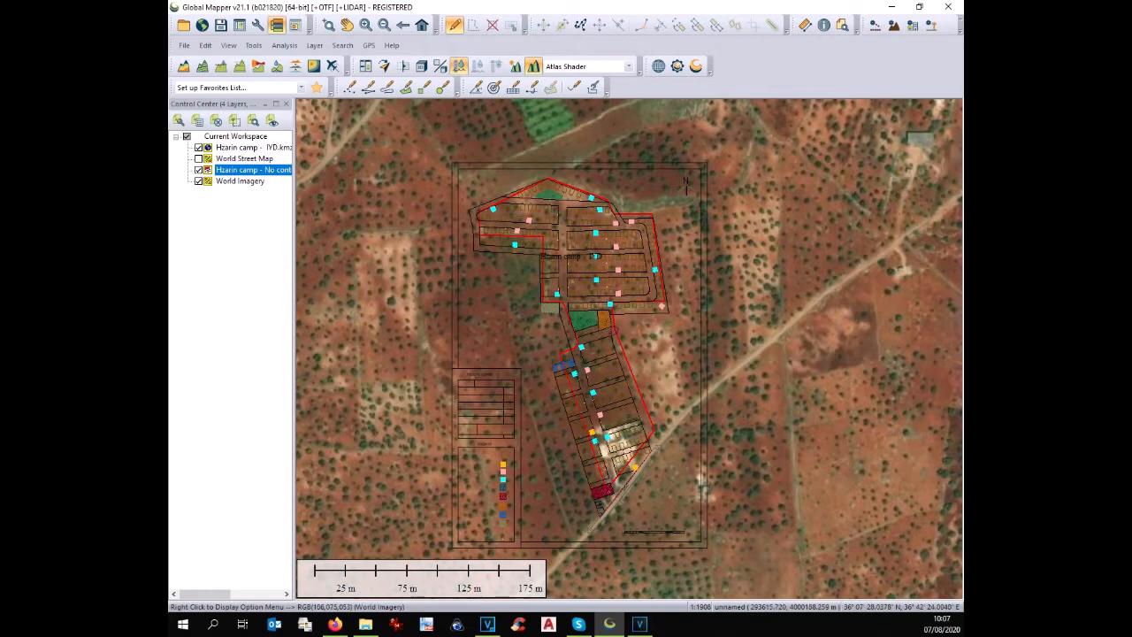
Bring up Rotate/Scale Selected Feature(s) for the camp drawing, angle 0 and scale 1
right_click(254, 147)
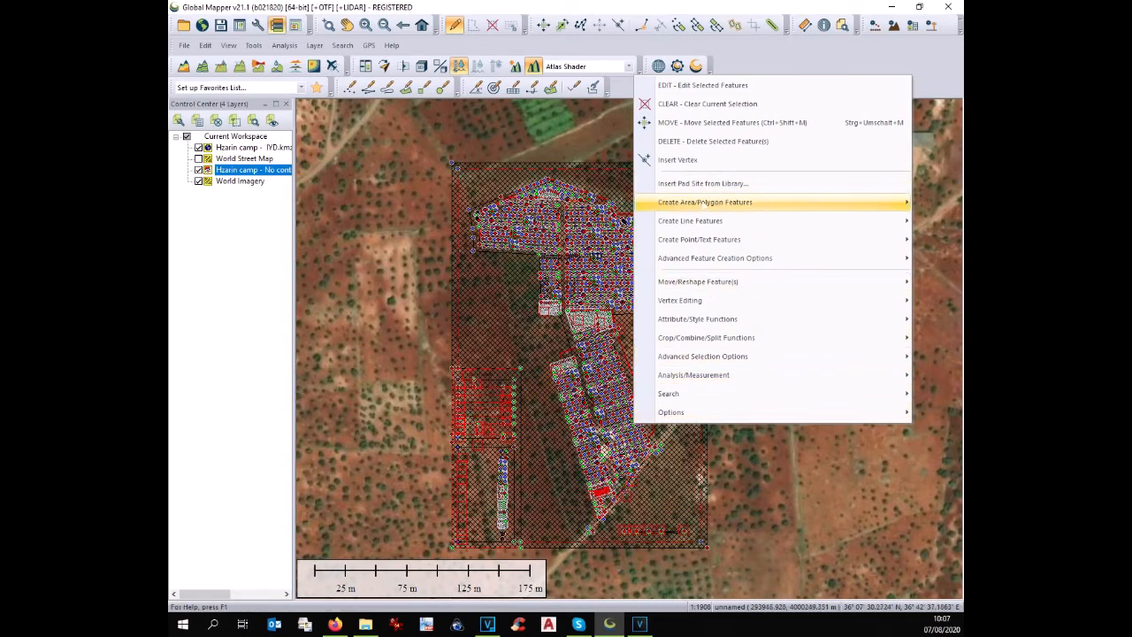
mouse_move(697, 281)
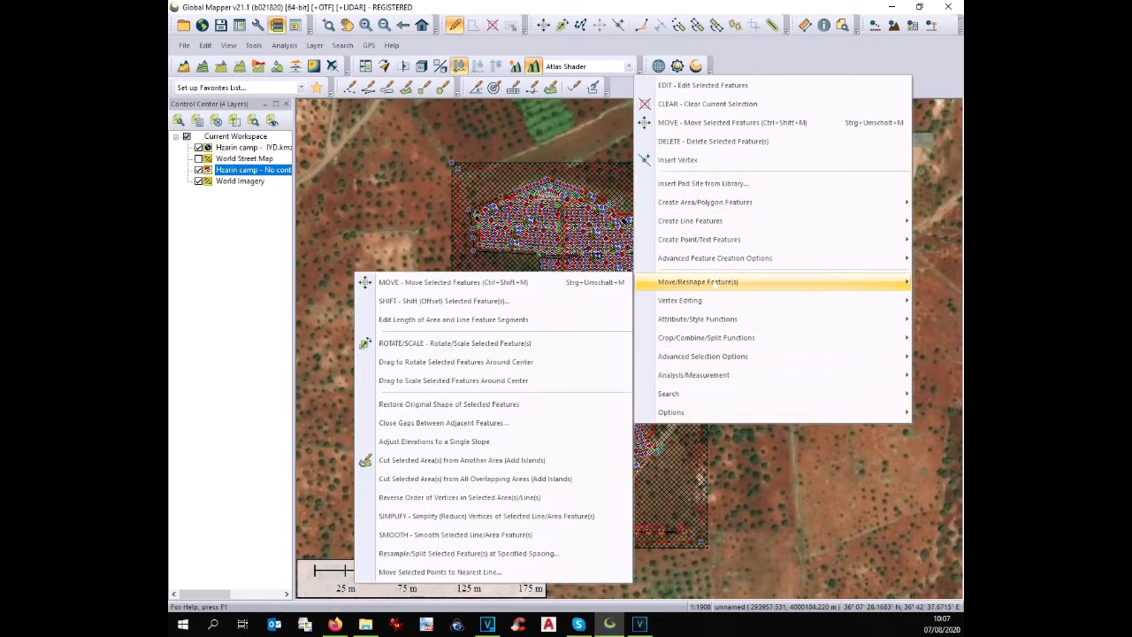
mouse_move(454, 343)
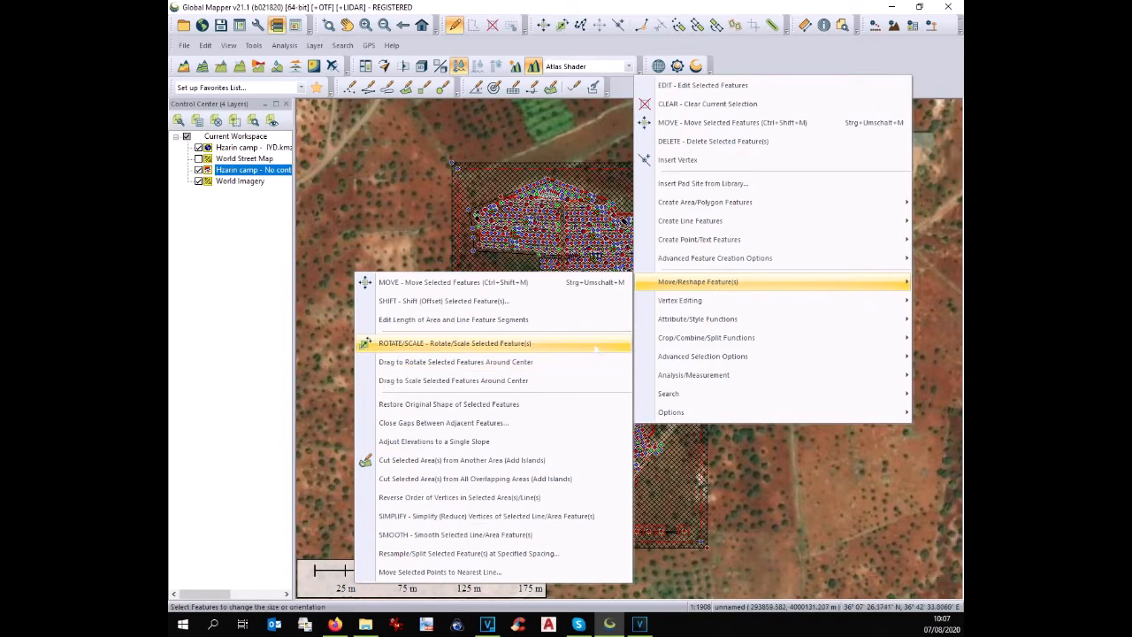
click(454, 343)
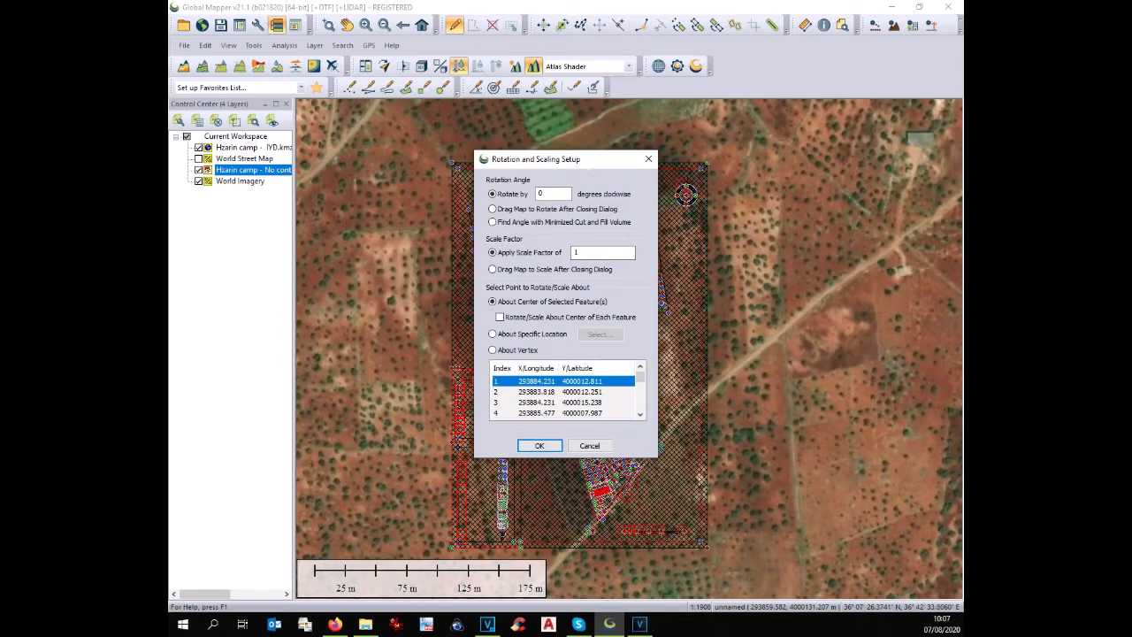
Rotate the 3,015 camp features by -5 degrees clockwise over the satellite image
drag(535, 159, 322, 174)
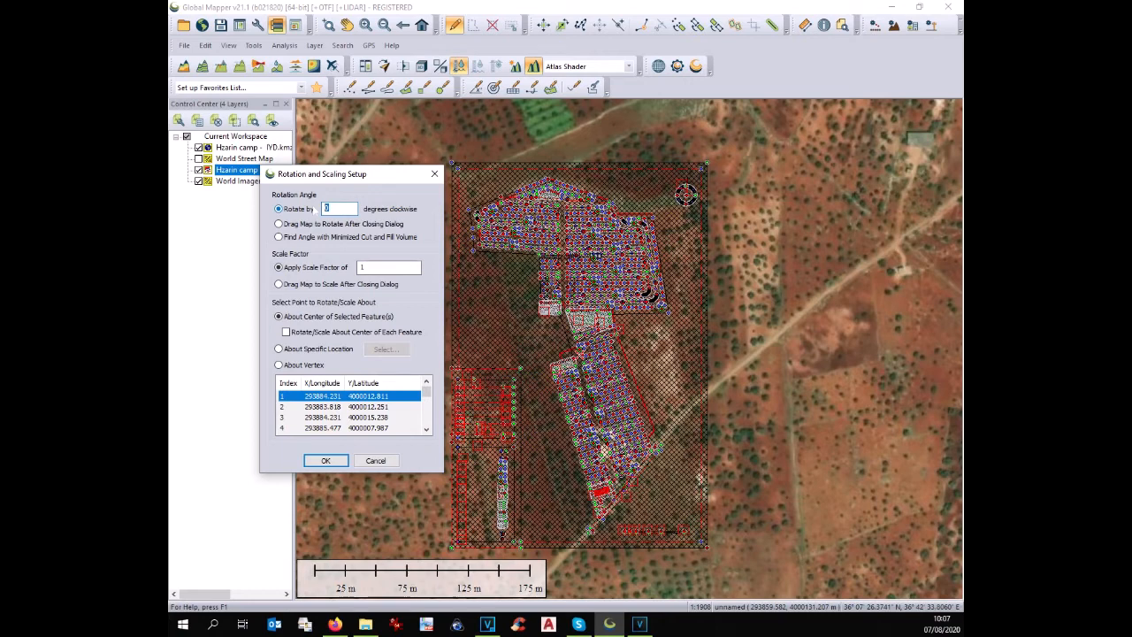
text(-5)
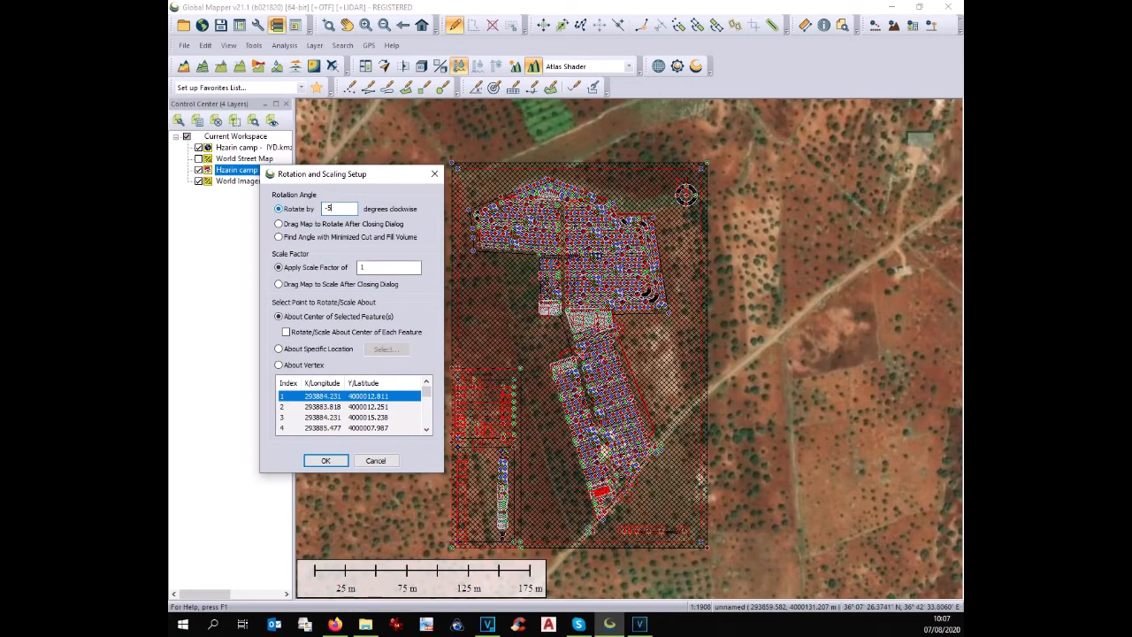
click(325, 459)
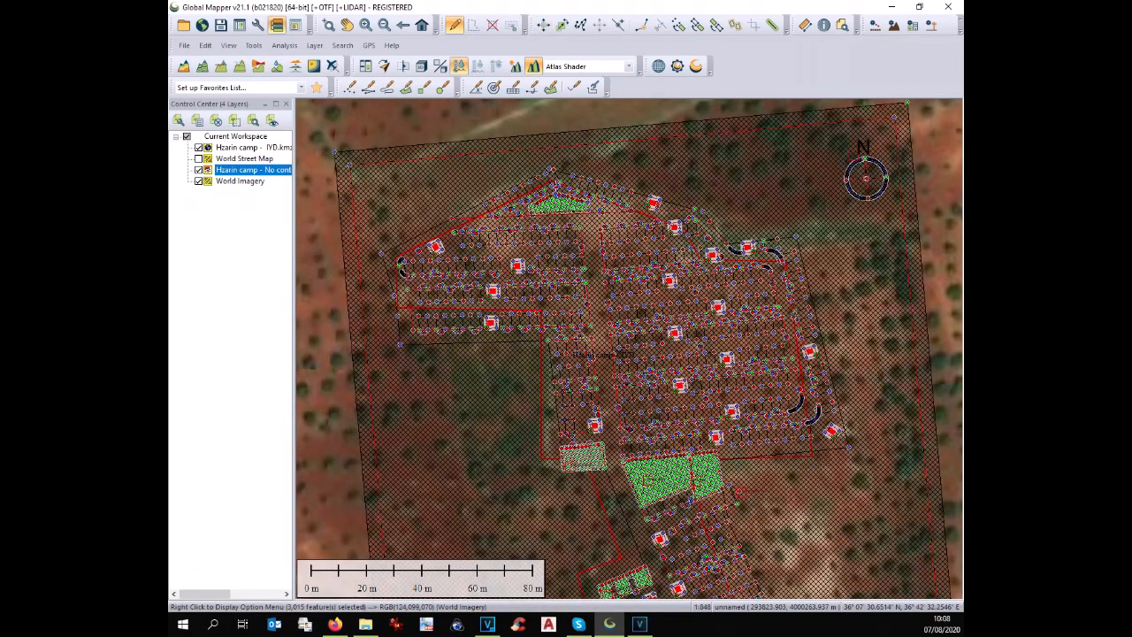
scroll(down, 3)
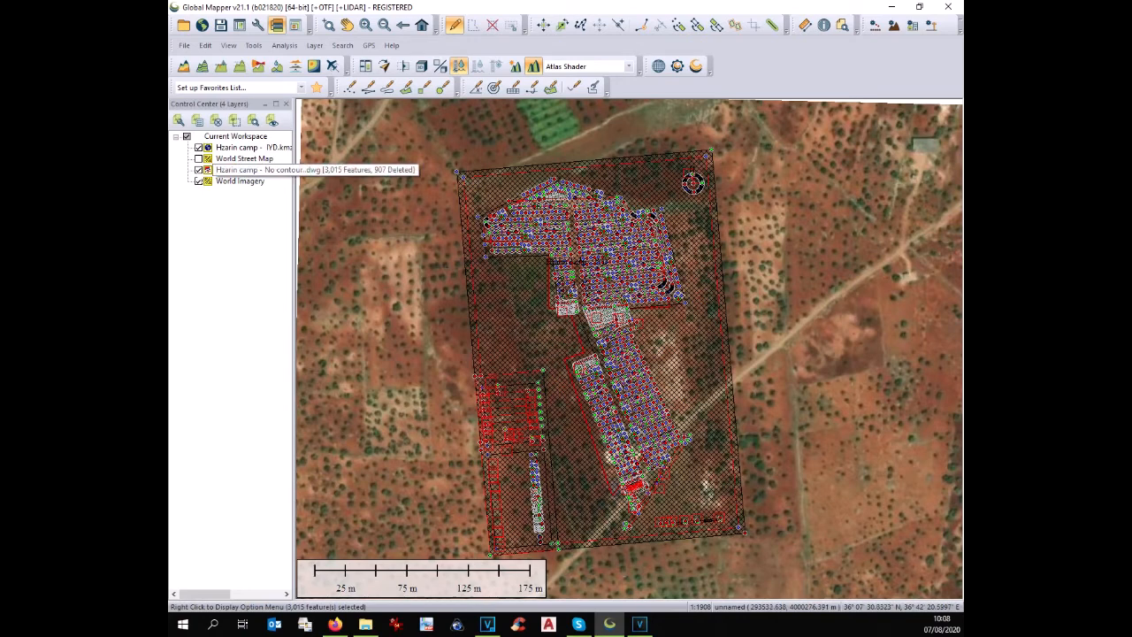
click(254, 169)
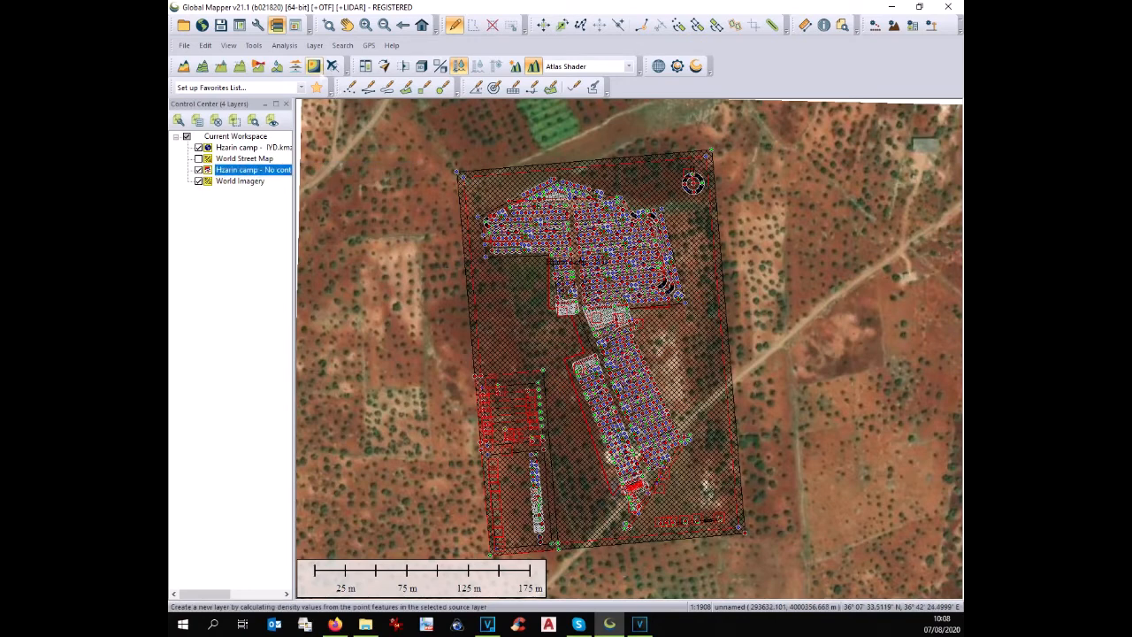